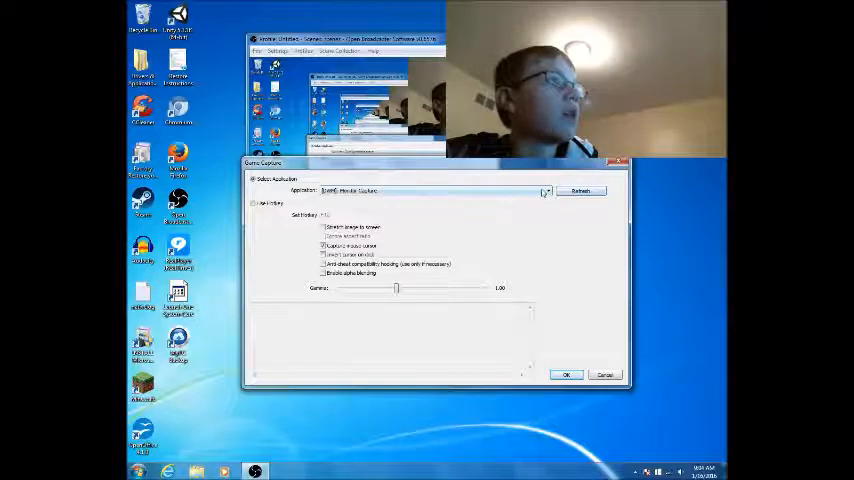
# Dismiss the Game Capture properties window, leaving Video Capture Device and Game Capture listed as sources.
pyautogui.click(545, 191)
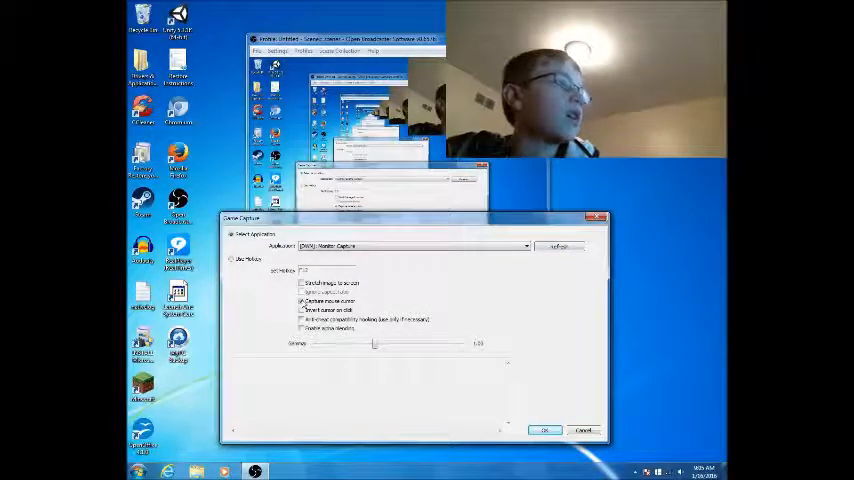
pyautogui.click(302, 283)
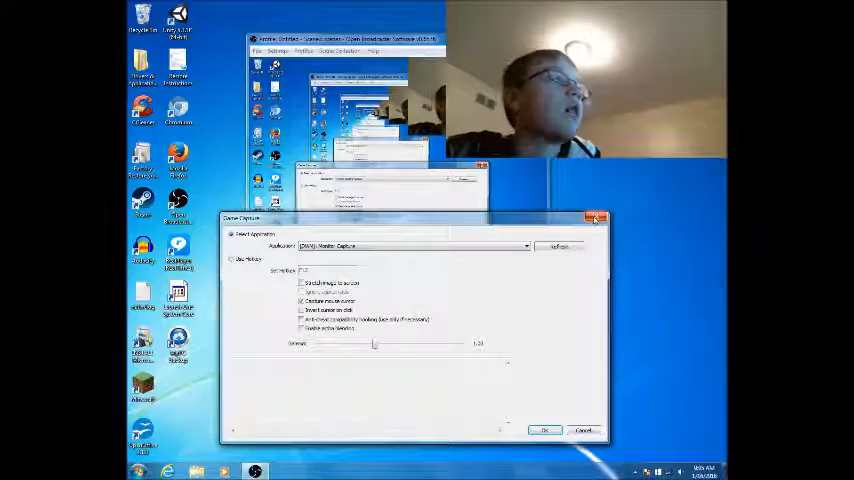
pyautogui.click(544, 430)
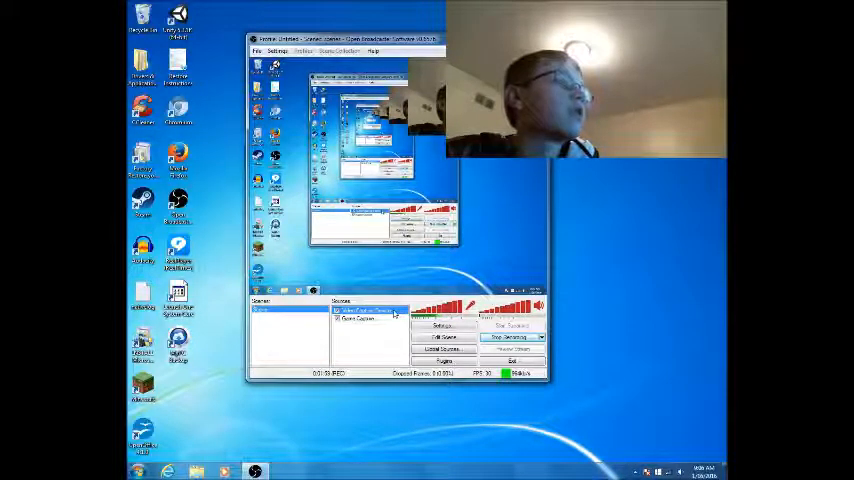
pyautogui.click(368, 311)
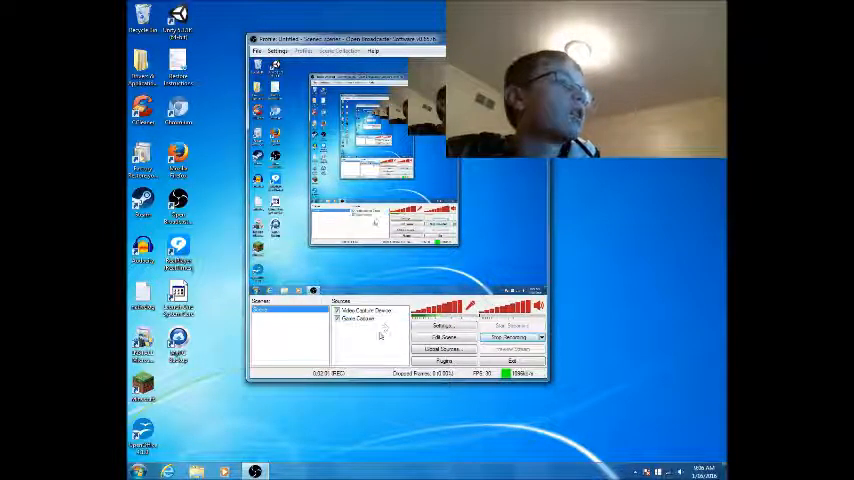